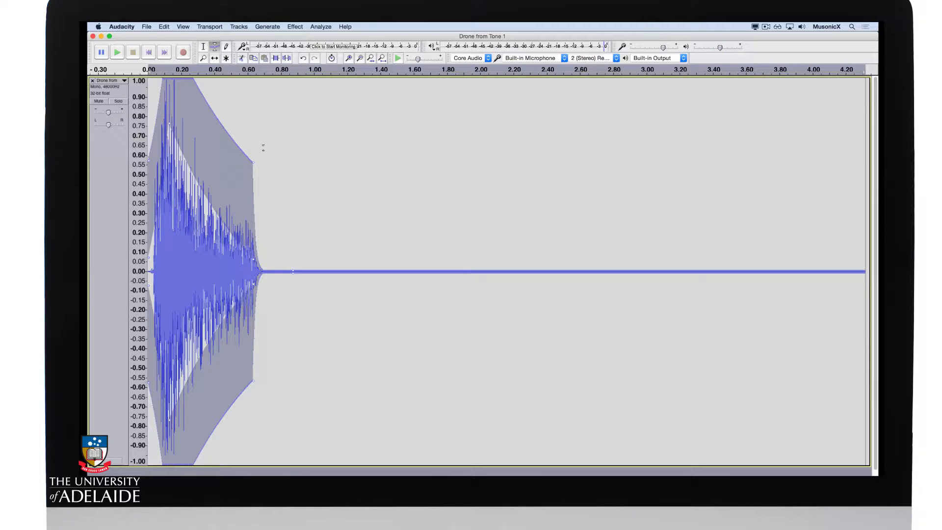
Step: Play back the faded drone to audition it, stop, and show the File menu
{"action": "left_click", "coordinate": [117, 51]}
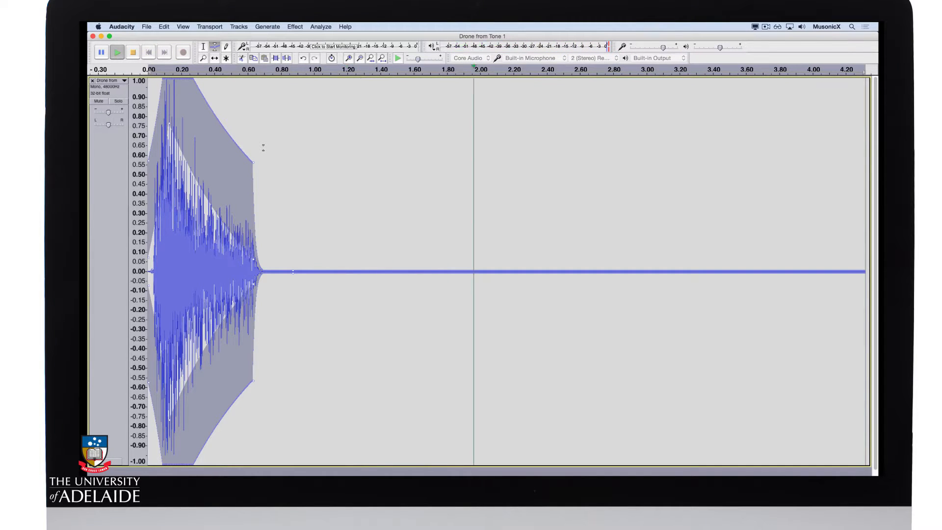
{"action": "left_click", "coordinate": [183, 52]}
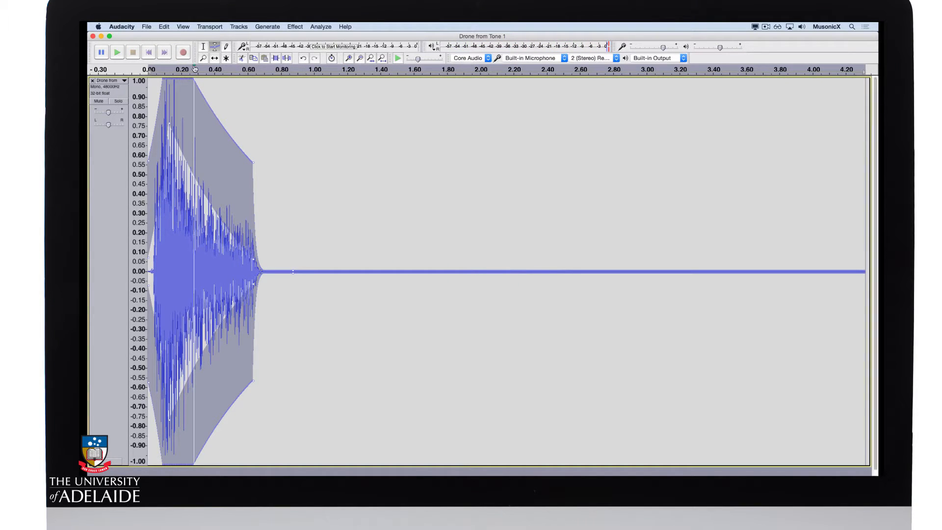
{"action": "left_click", "coordinate": [146, 26]}
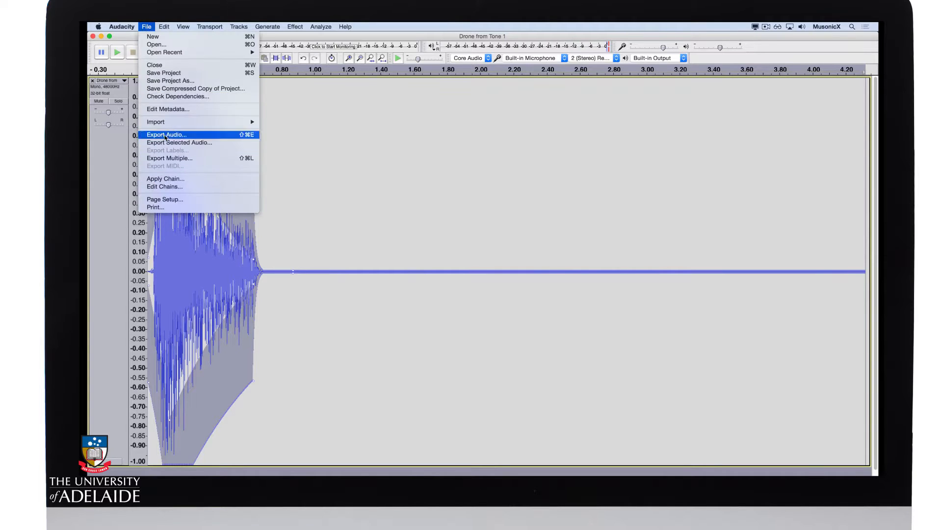
Step: Export as signed 24-bit WAV 'Drone from Tone 1 Short' to Samples, accepting blank metadata
{"action": "left_click", "coordinate": [166, 134]}
{"action": "type", "text": "Drone from Tone 1 Short"}
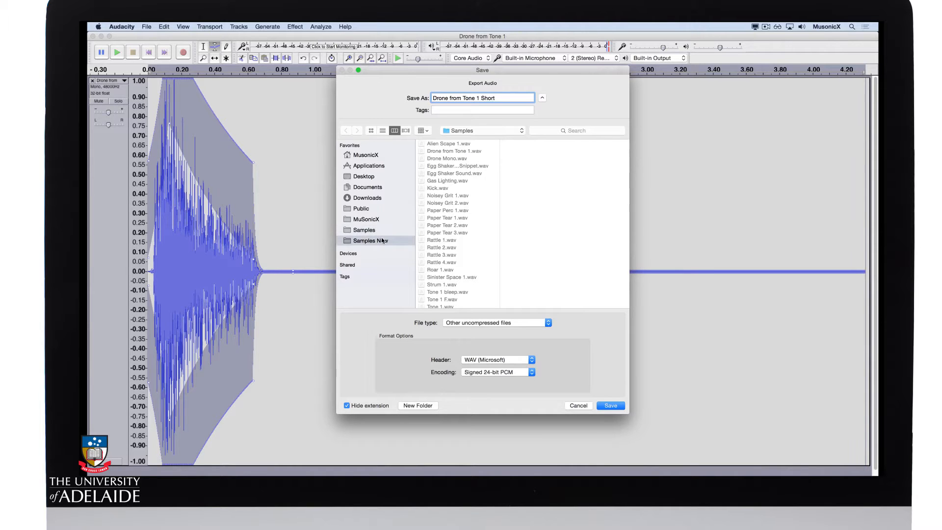
{"action": "left_click", "coordinate": [371, 241]}
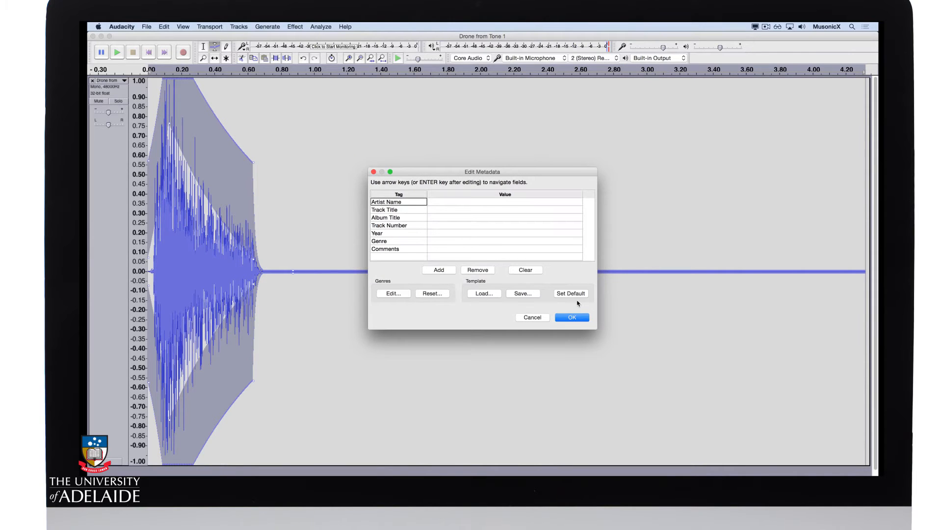
{"action": "left_click", "coordinate": [570, 318]}
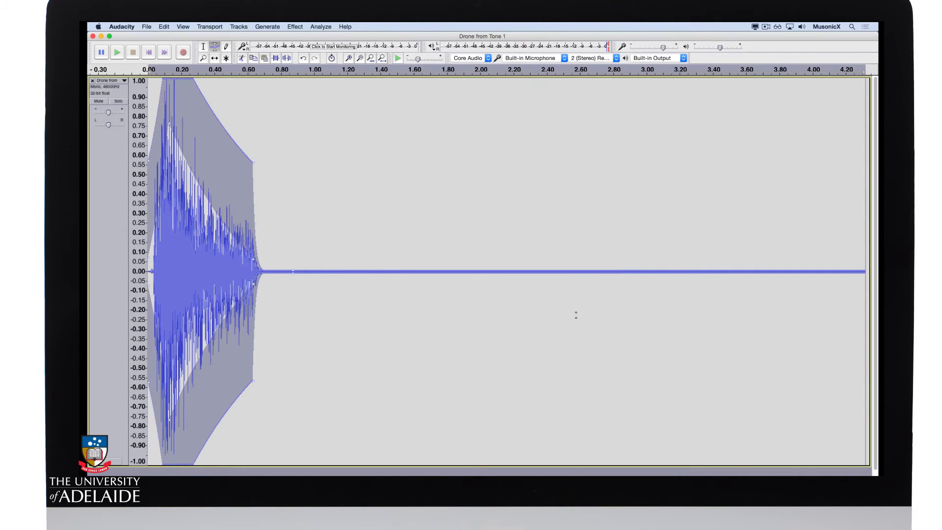